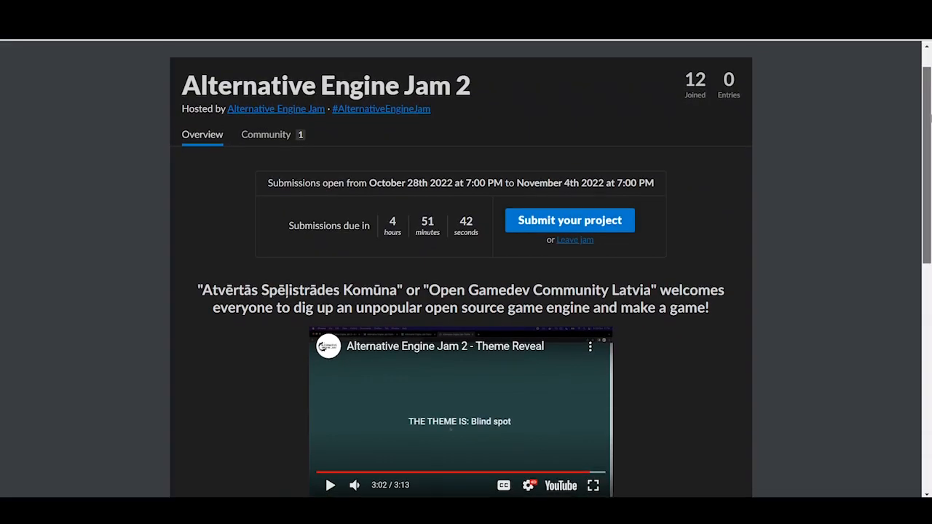
Add a UV sphere eye, parent it to Eye_Monster, and change the viewport shading.
scroll(down, 3)
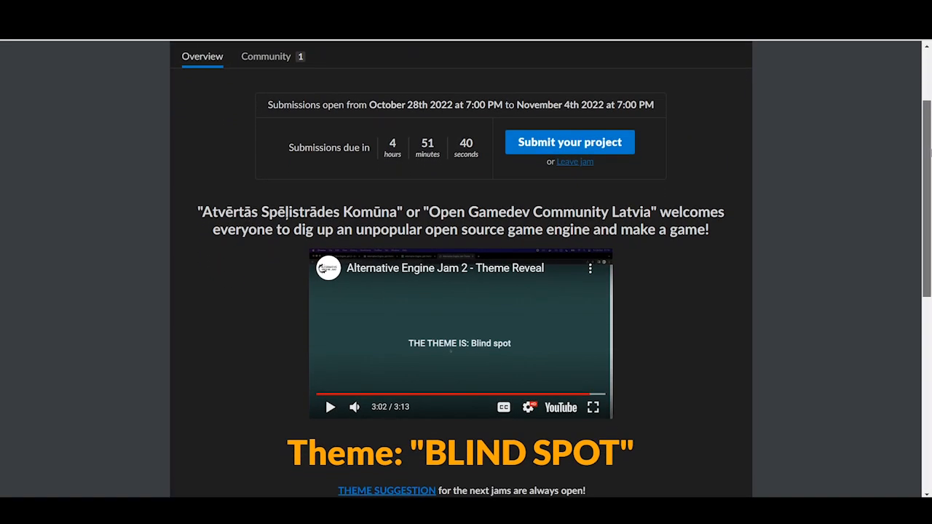
scroll(down, 3)
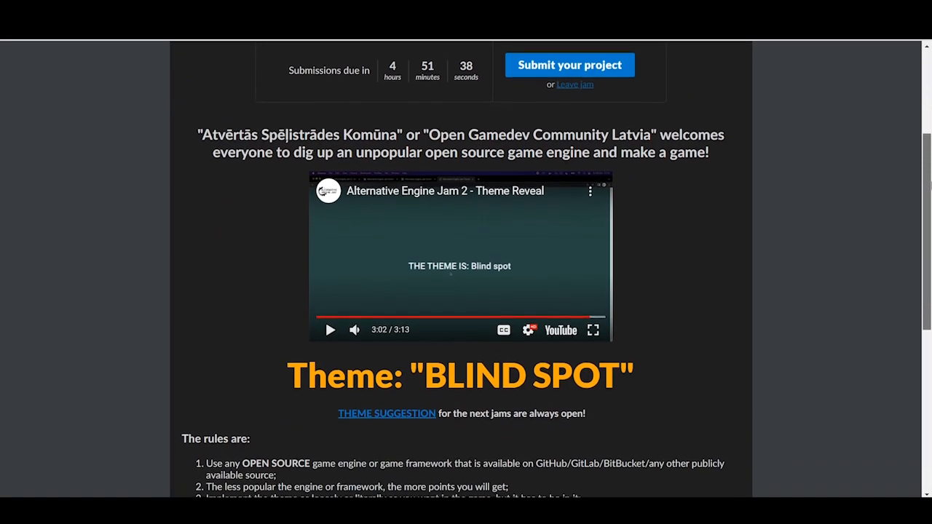
scroll(down, 3)
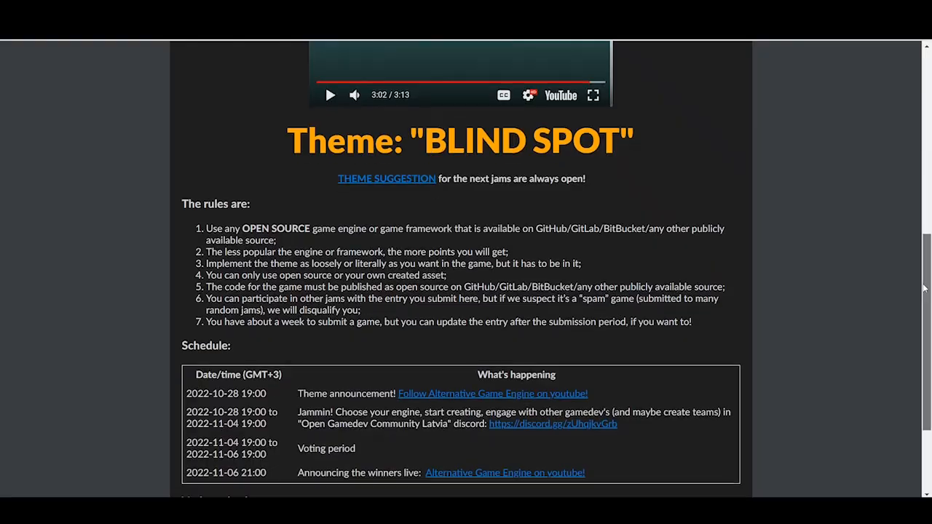
scroll(down, 3)
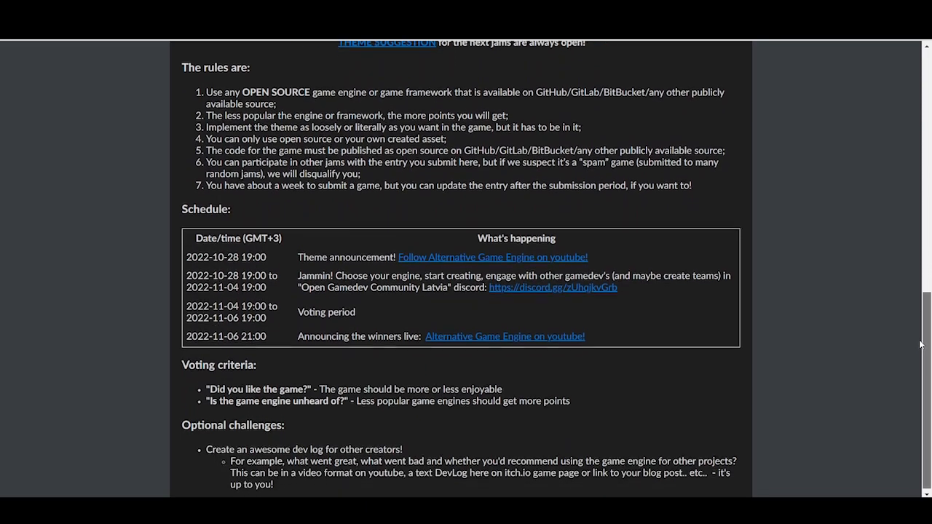
scroll(up, 3)
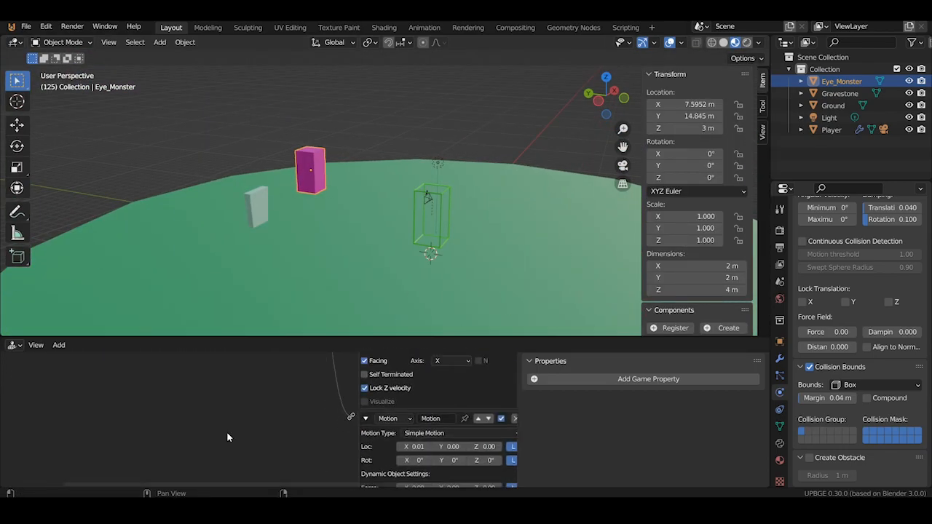
click(159, 42)
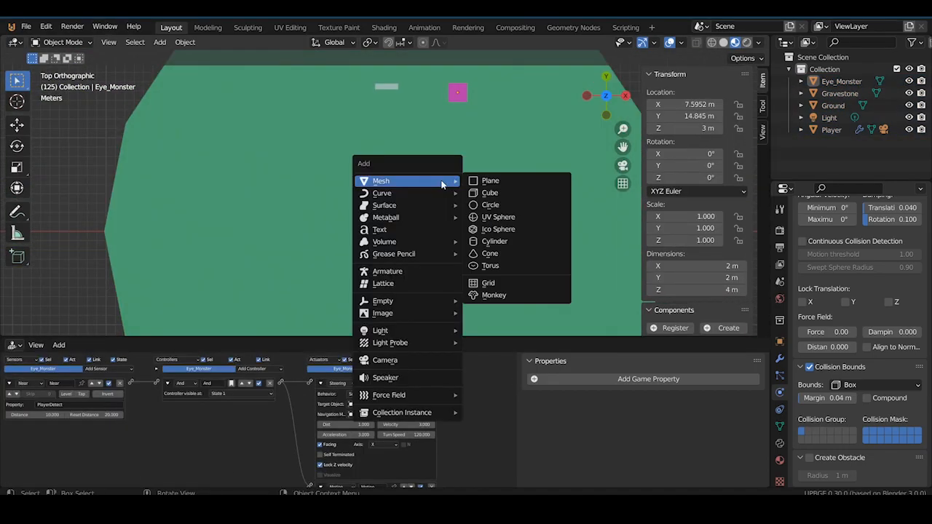
click(498, 217)
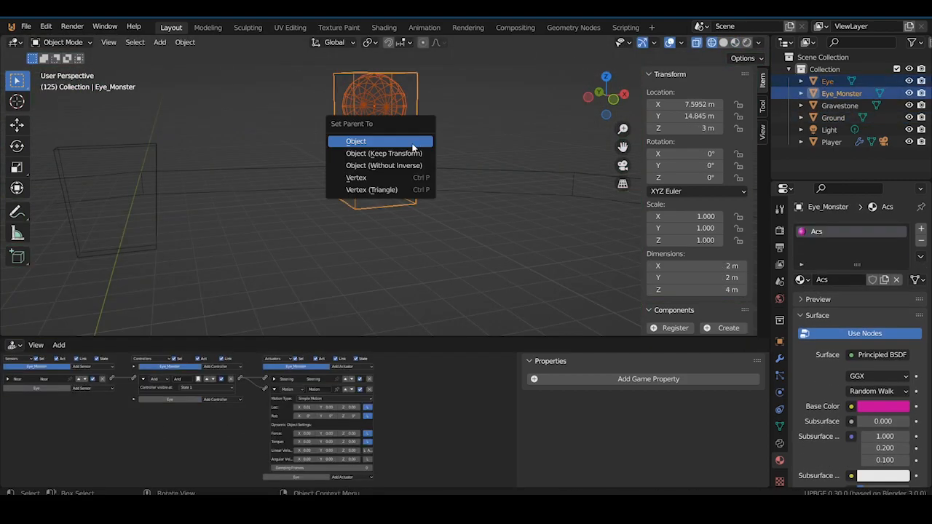
click(355, 141)
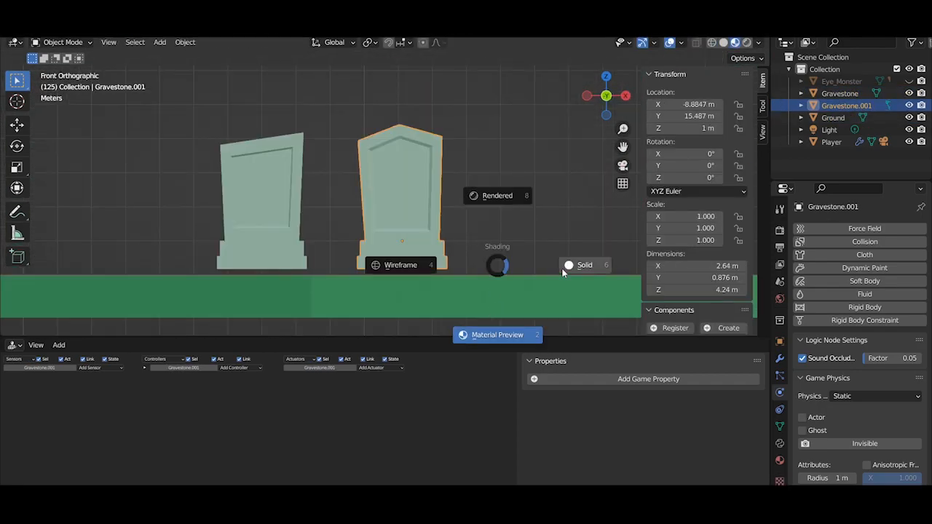
key(Tab)
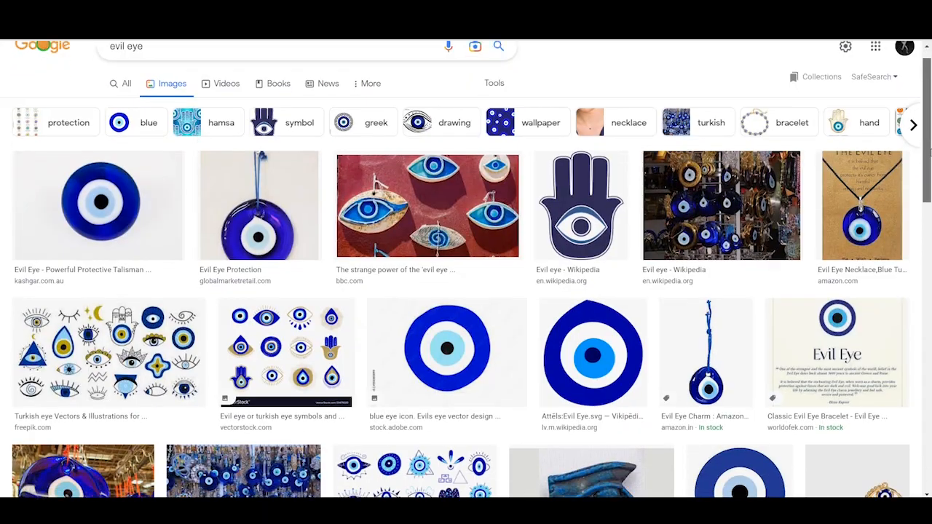
Scroll the evil eye results, then search Google Images for 'eye monster'.
scroll(down, 3)
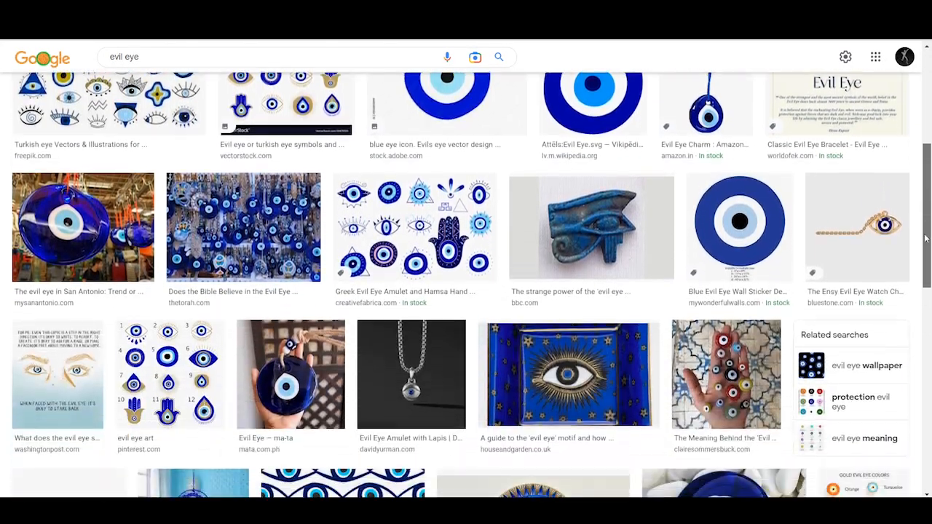
text(eye monster)
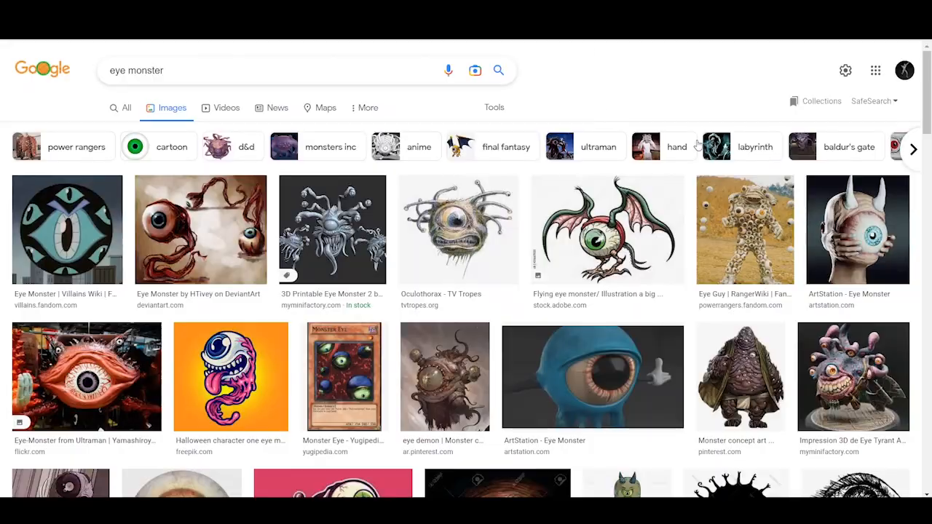
scroll(down, 3)
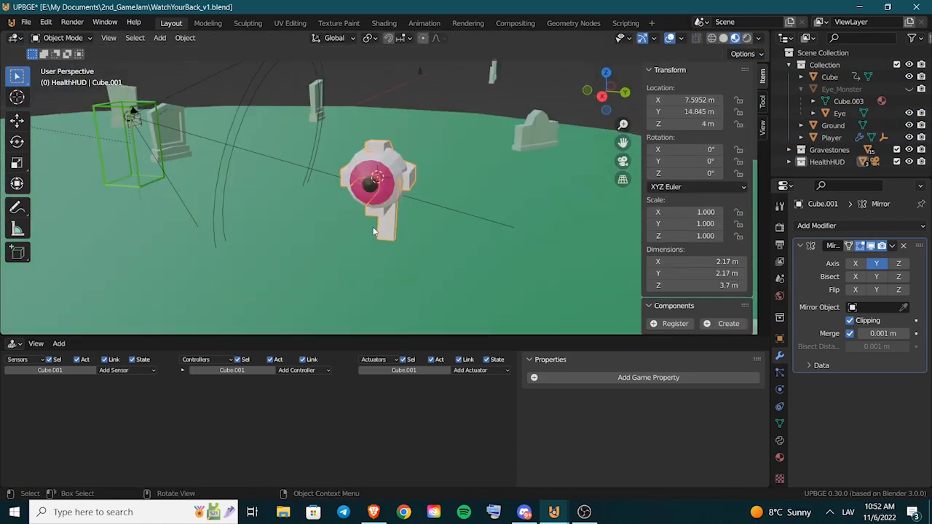
View the eye creature from the right side, apply its Mirror modifier, and enter Edit Mode.
key(Tab)
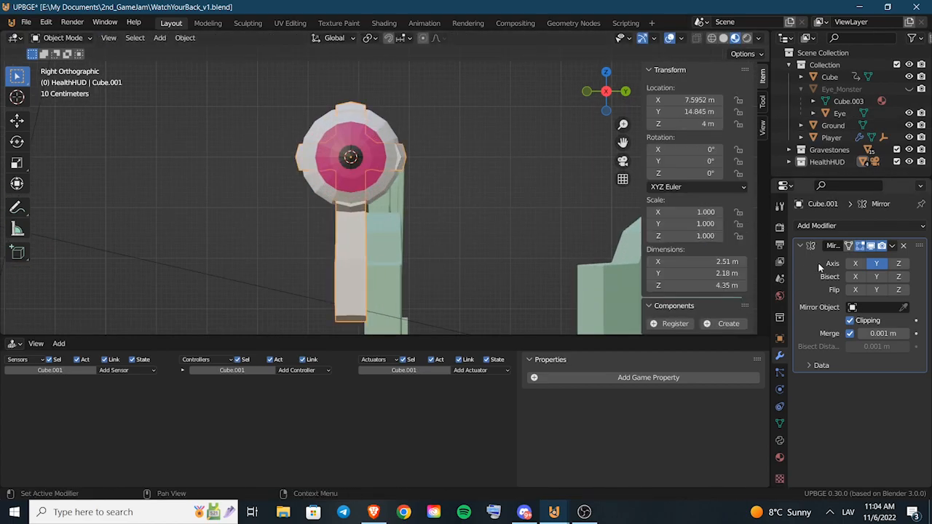
key(Tab)
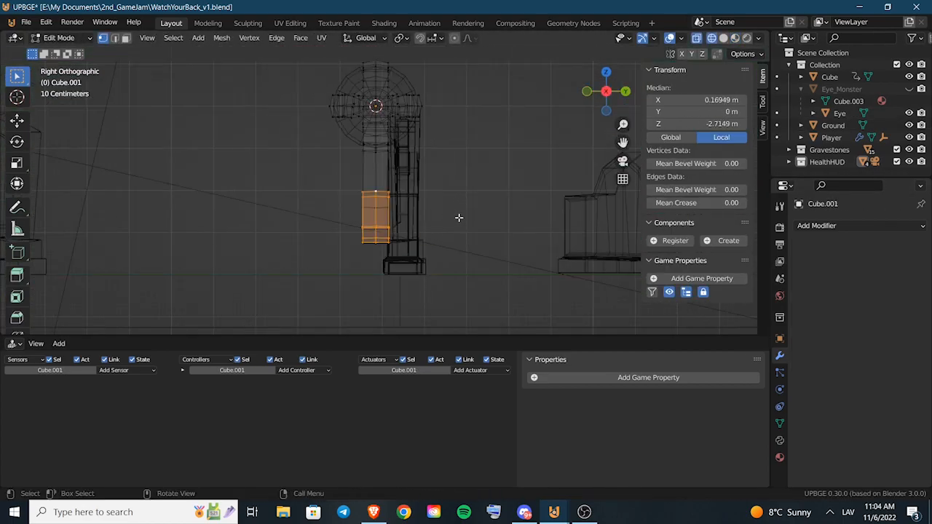